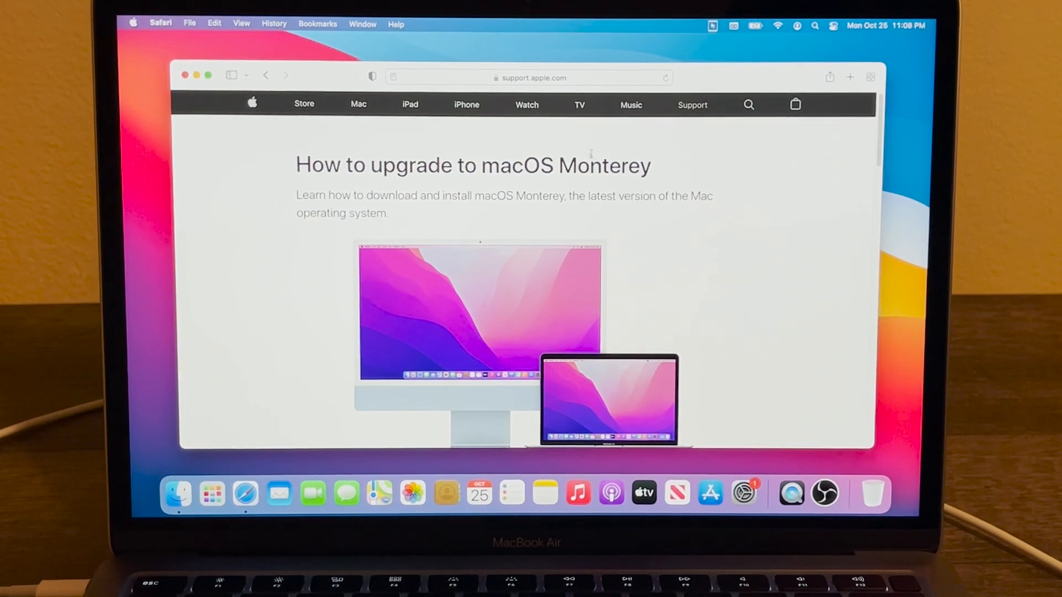
# Scroll the Monterey upgrade guide down to the compatibility list of supported Mac models.
pyautogui.scroll(-3)
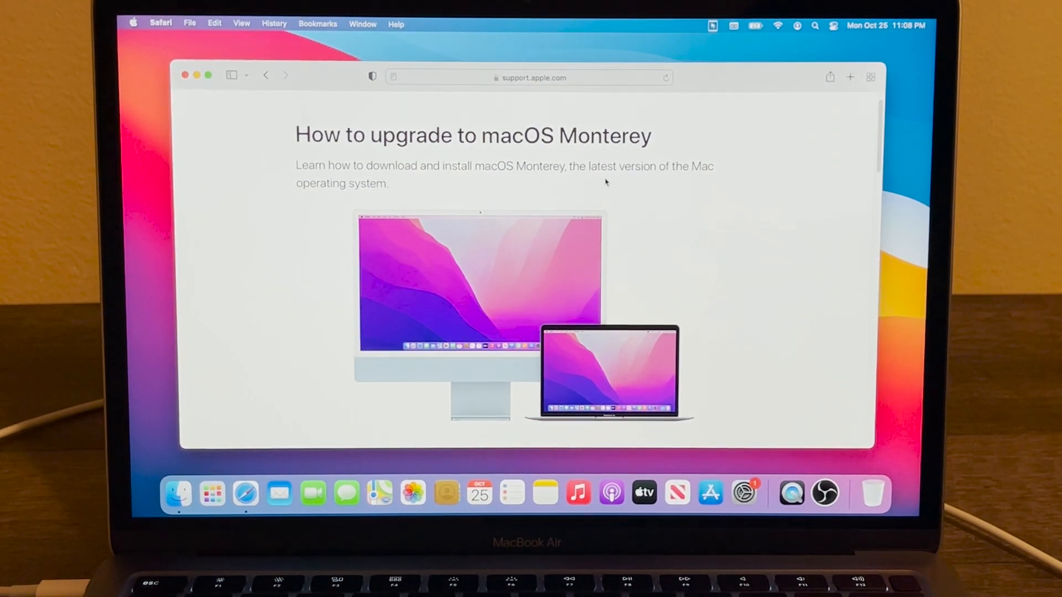
pyautogui.scroll(-3)
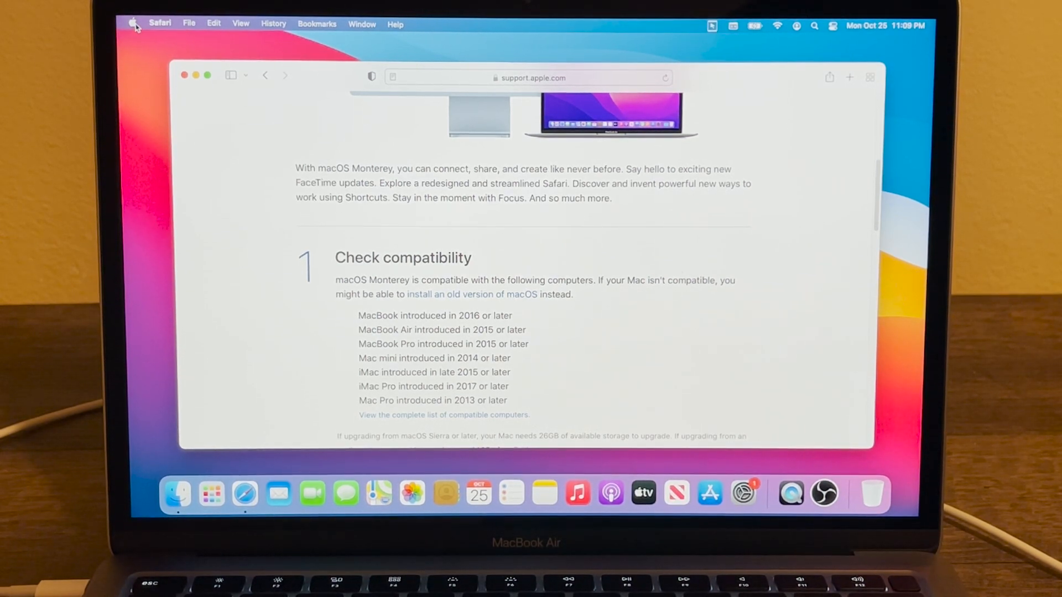
pyautogui.click(133, 24)
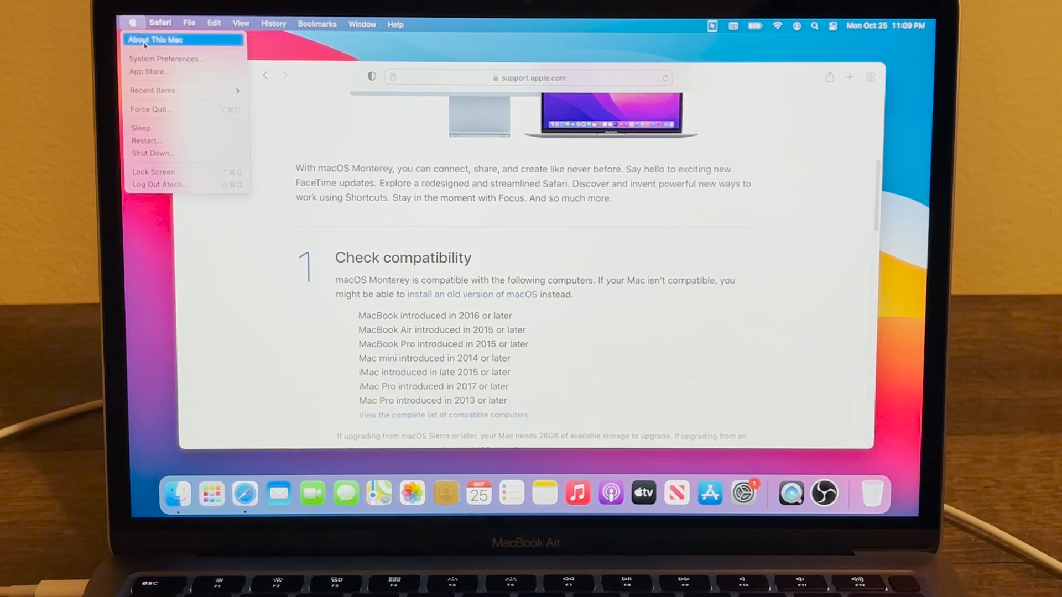
pyautogui.click(160, 39)
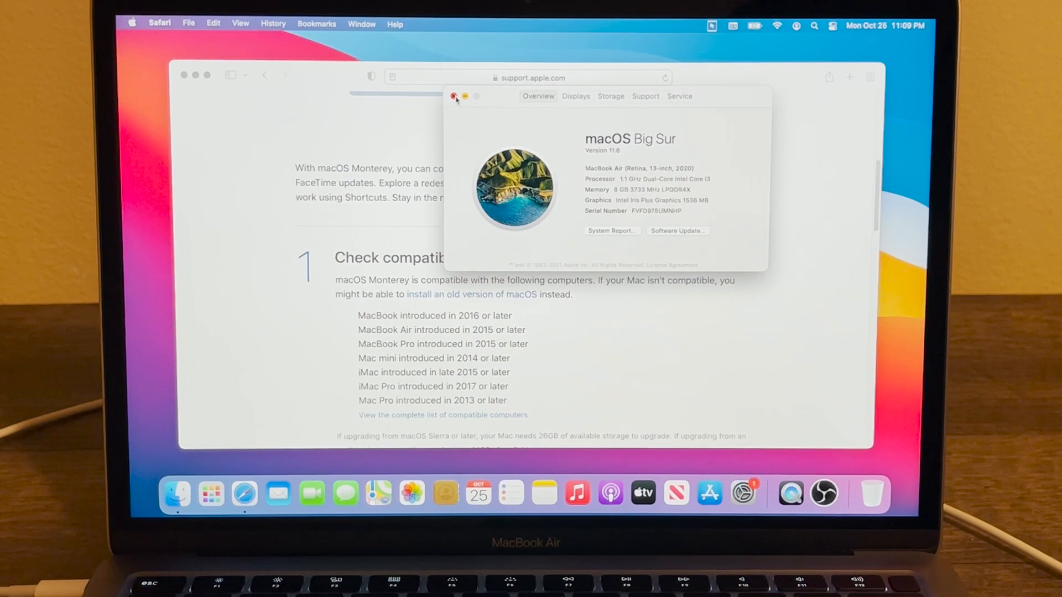
pyautogui.click(454, 97)
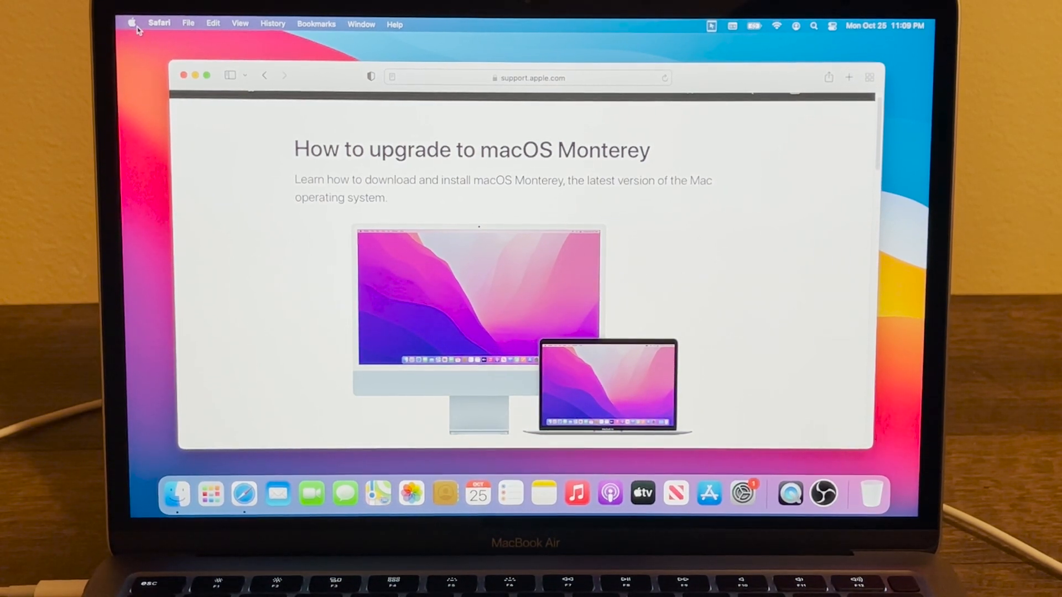
# Reopen About This Mac from the Apple menu and launch its Software Update check.
pyautogui.click(132, 23)
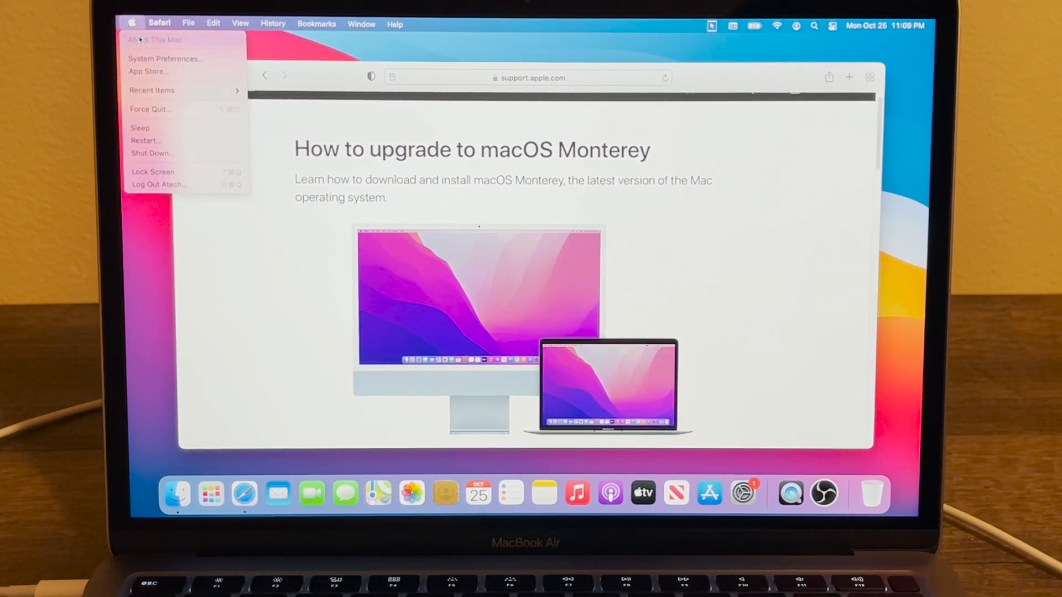
pyautogui.click(153, 39)
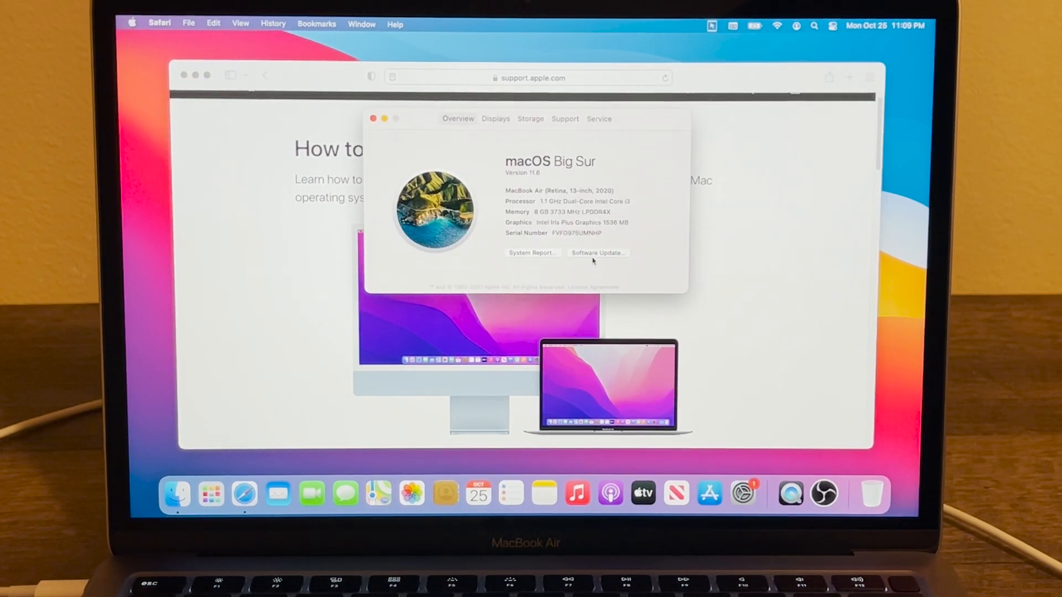
pyautogui.click(597, 252)
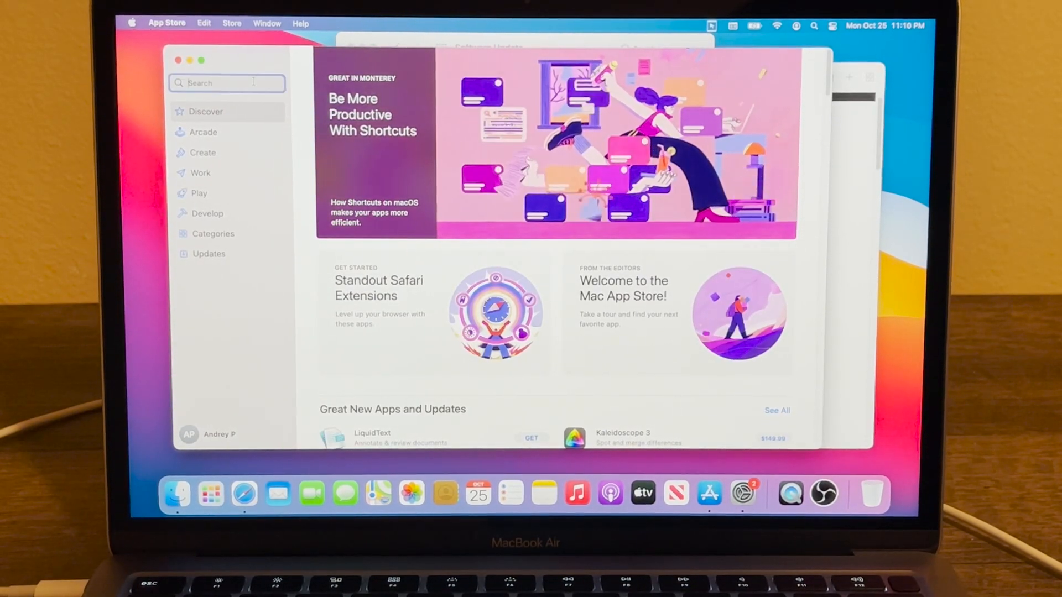
# Search the App Store for 'mon' and open the macOS Monterey result.
pyautogui.write('monteray')
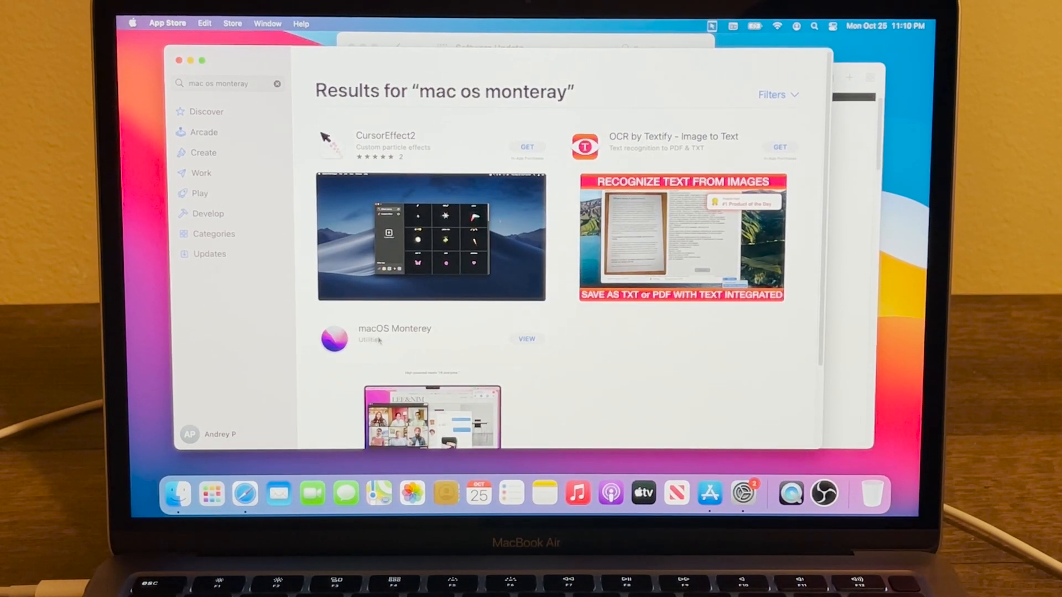
pyautogui.click(527, 339)
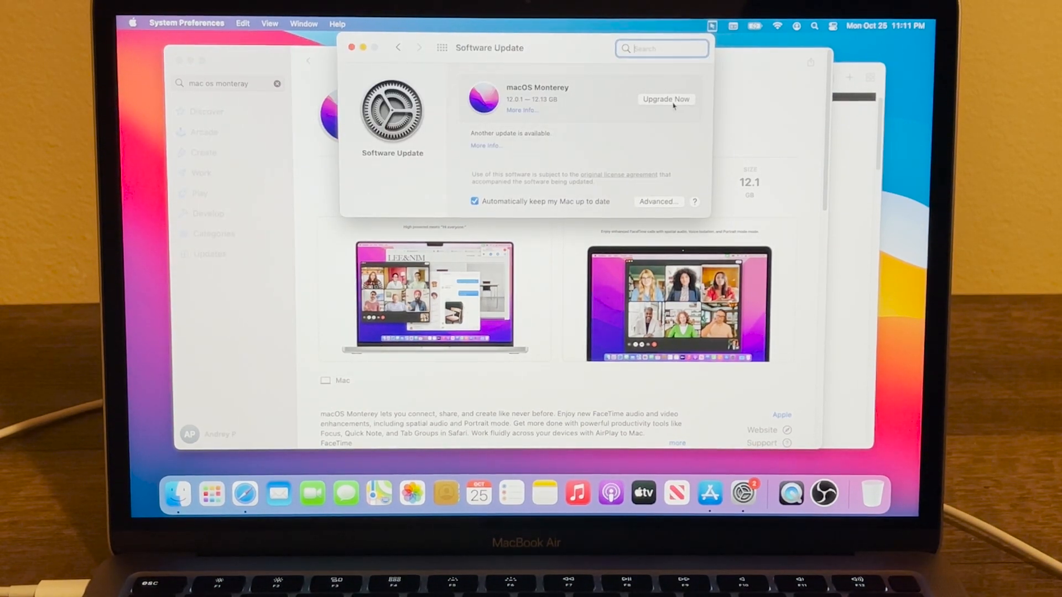
# Choose Upgrade Now for macOS Monterey 12.0.1, launching the installer.
pyautogui.click(666, 98)
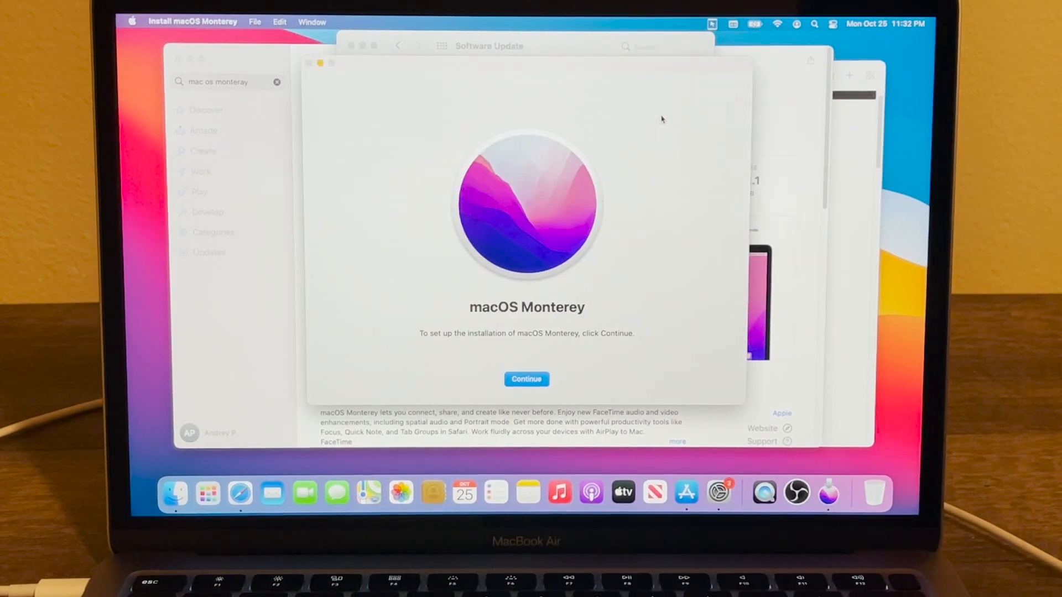
# Continue through the installer, agree to the license, keep the APPLE SSD AP0256N disk, and unlock as administrator.
pyautogui.click(527, 379)
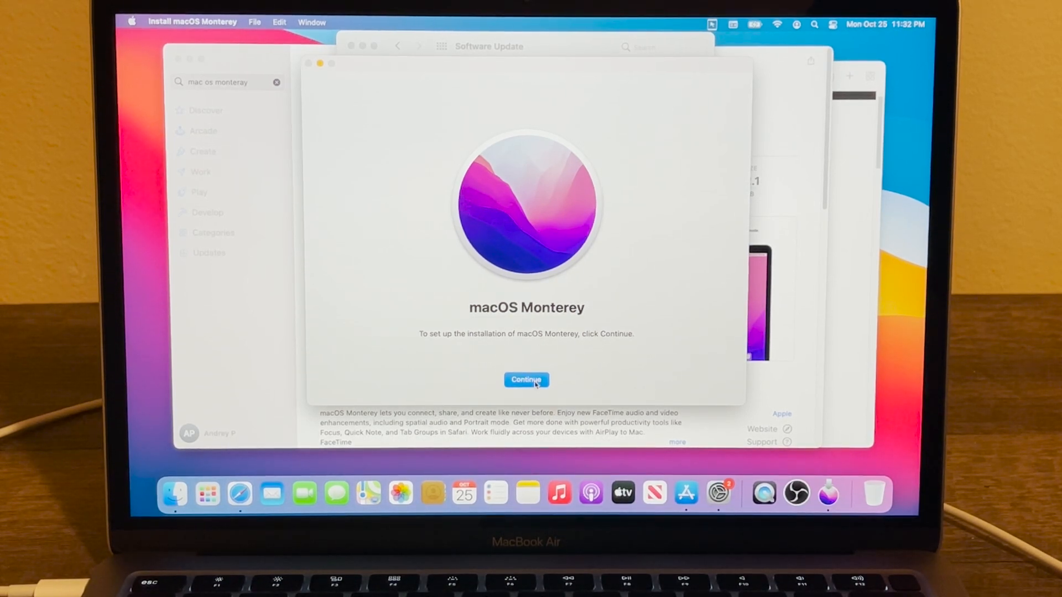
pyautogui.click(527, 379)
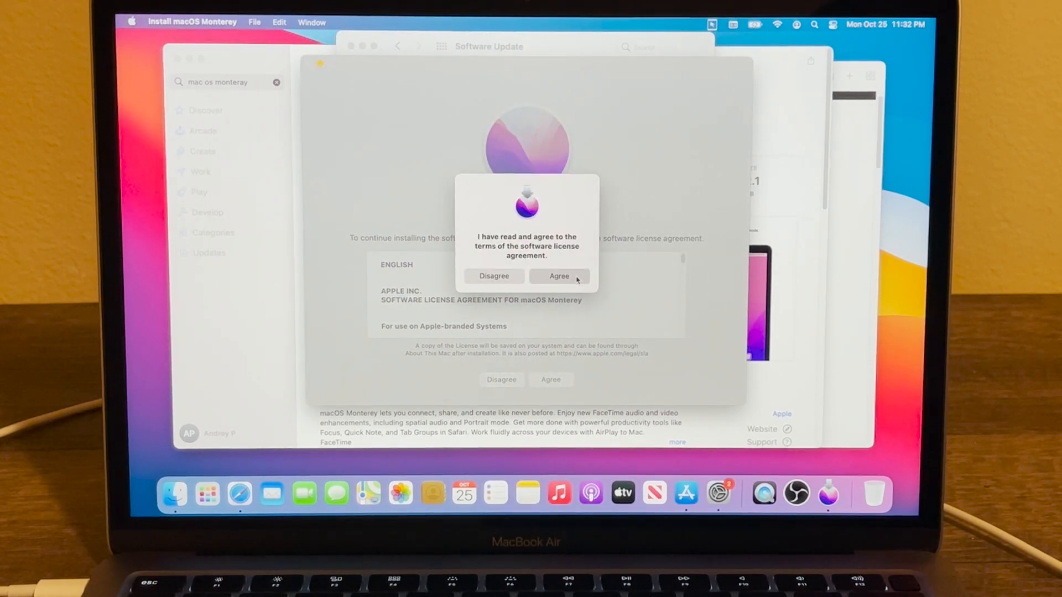
pyautogui.click(559, 275)
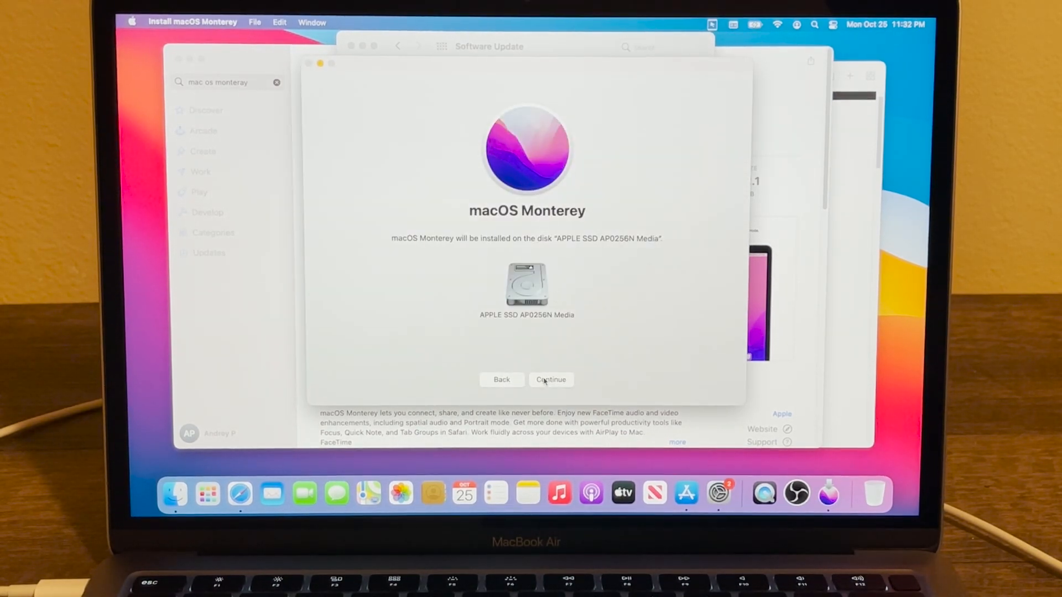
pyautogui.click(549, 380)
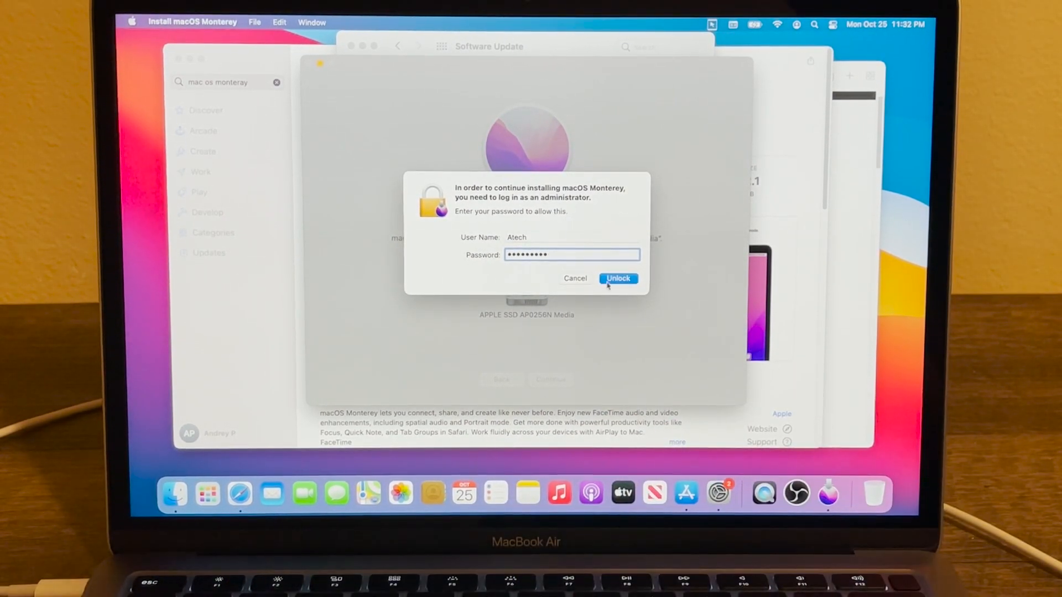
pyautogui.click(617, 278)
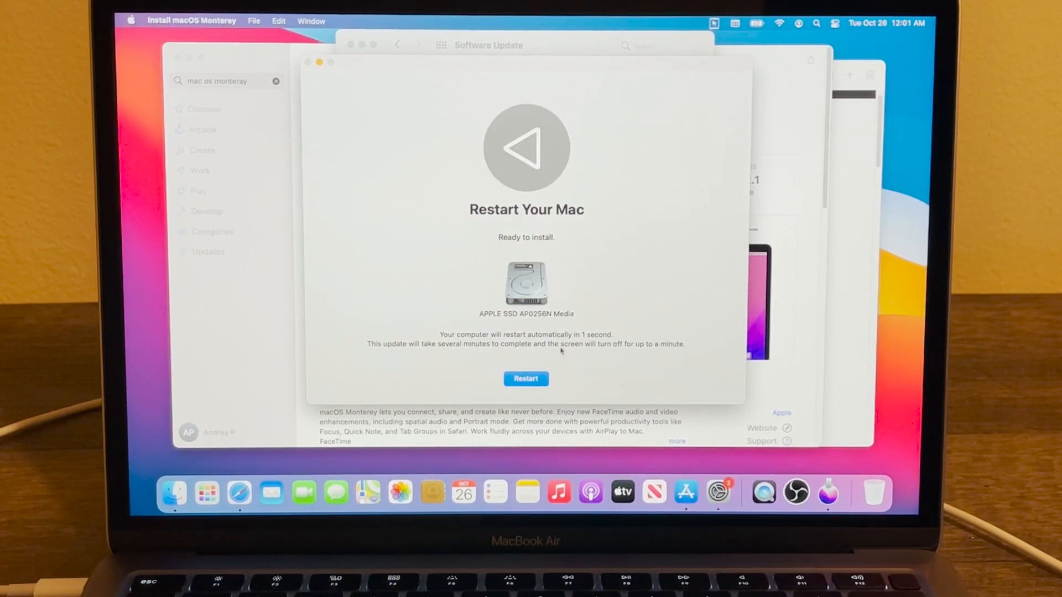
# Restart the Mac so the Monterey installation completes.
pyautogui.click(525, 378)
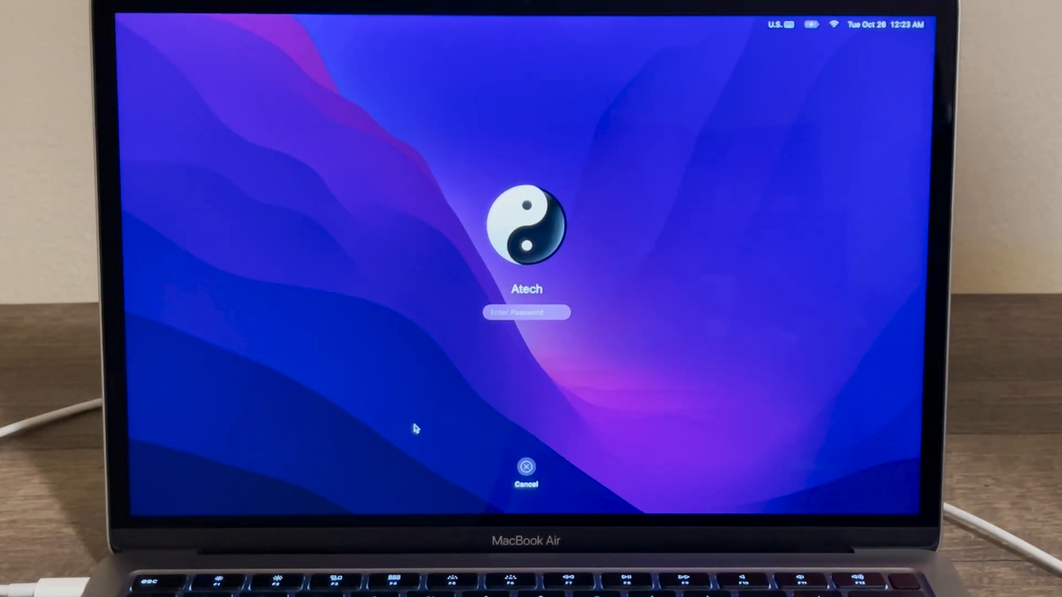
# Enter the account password to log in to the upgraded Monterey system.
pyautogui.write('password')
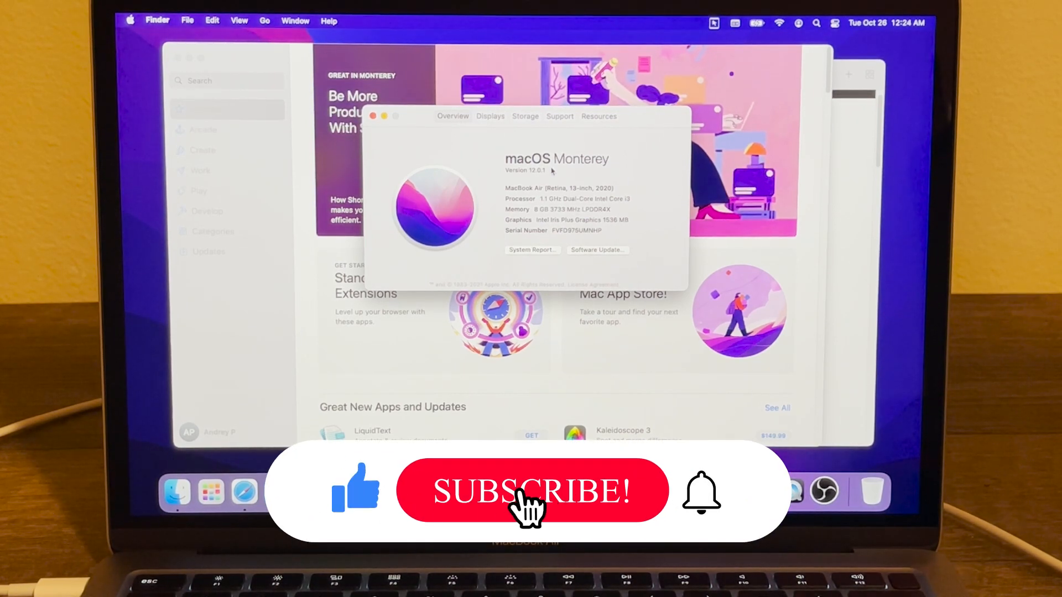
# Confirm in About This Mac that the MacBook Air runs macOS Monterey 12.0.1.
pyautogui.click(531, 491)
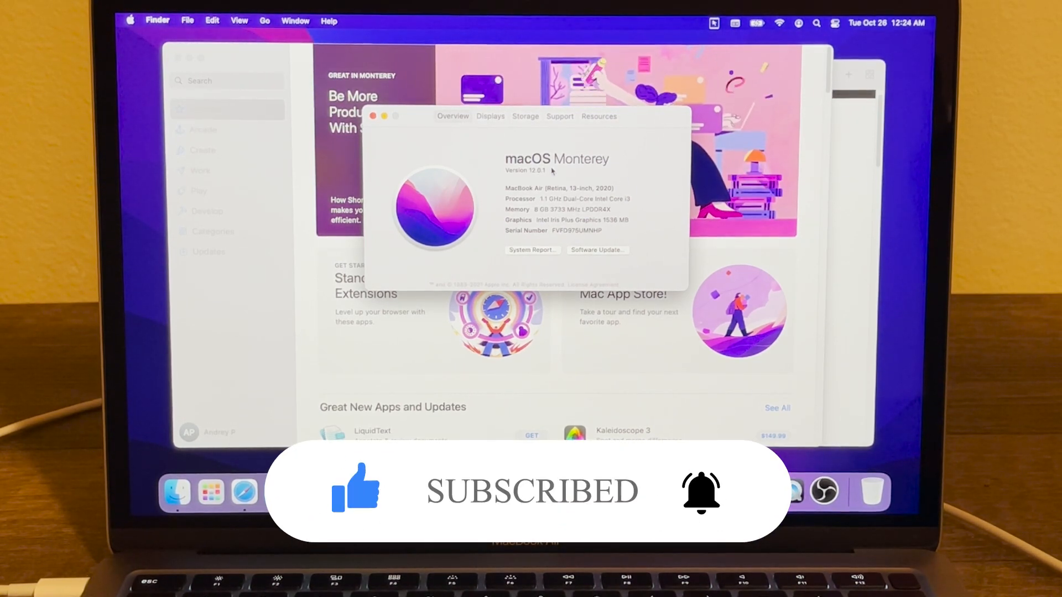